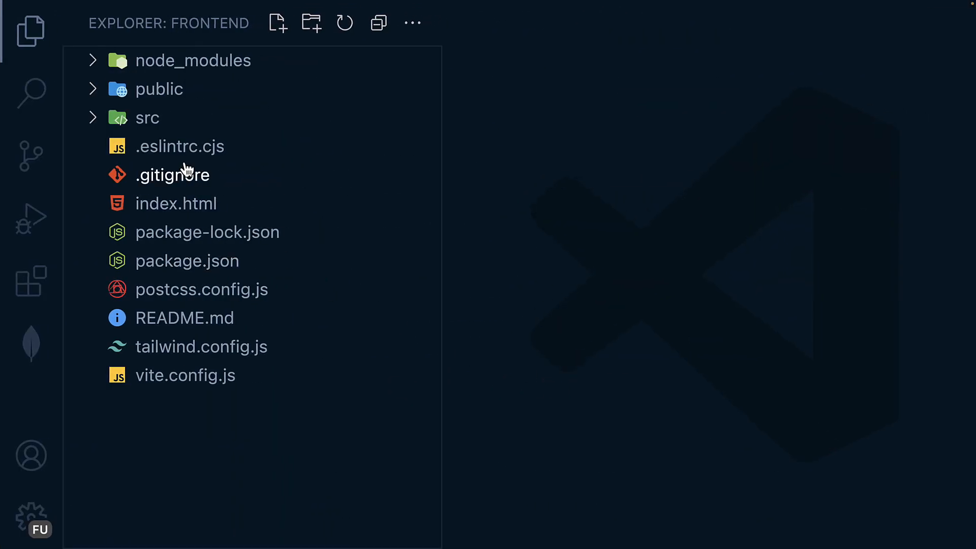
Expand src > components > Posts to reach CreatePost.jsx and hide the Explorer sidebar
click(146, 117)
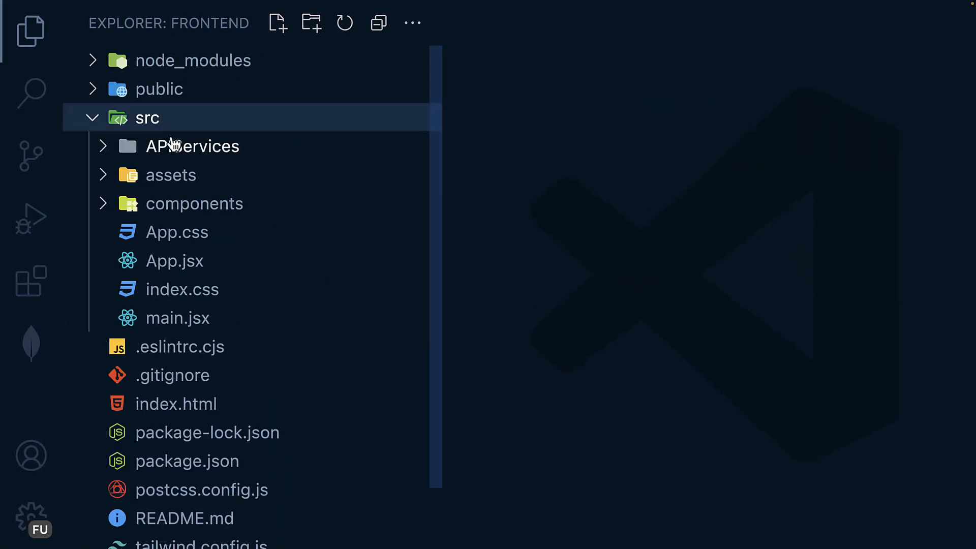
mouse_move(181, 229)
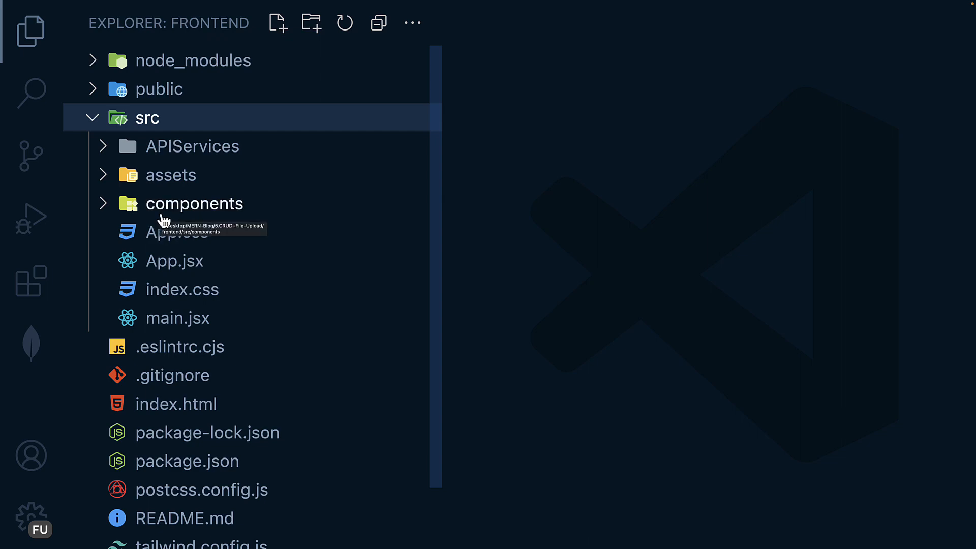
click(194, 204)
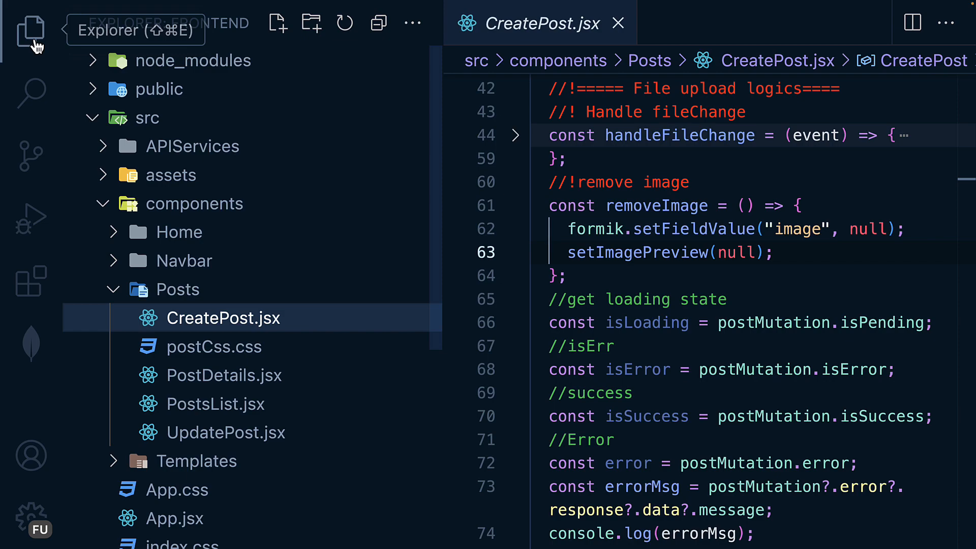
click(29, 29)
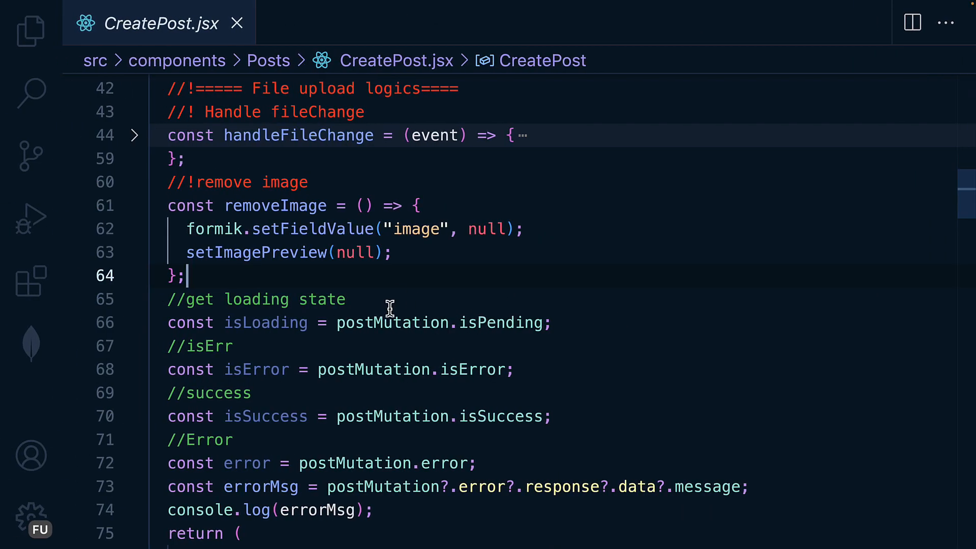
mouse_move(281, 305)
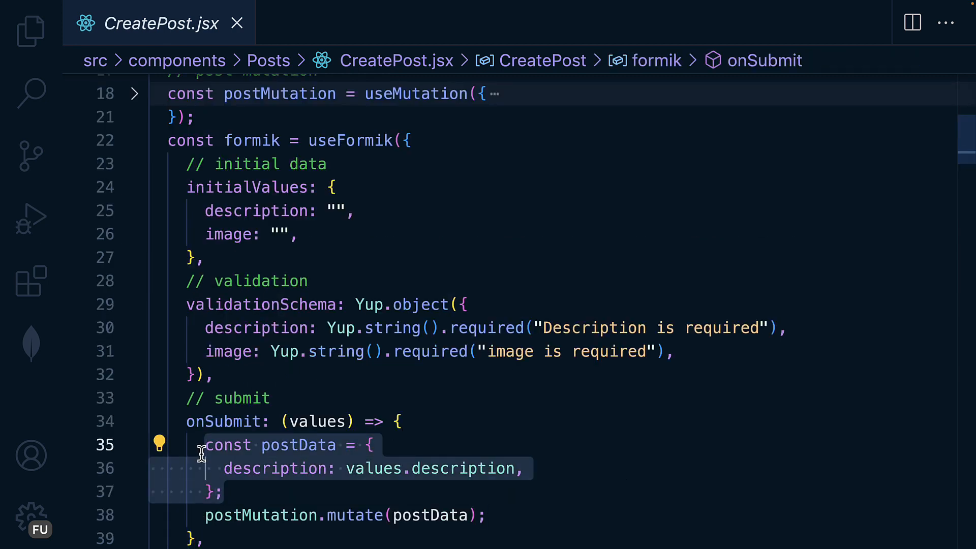
Replace the postData object with a //form data comment and const formData = new FormData()
key(Delete)
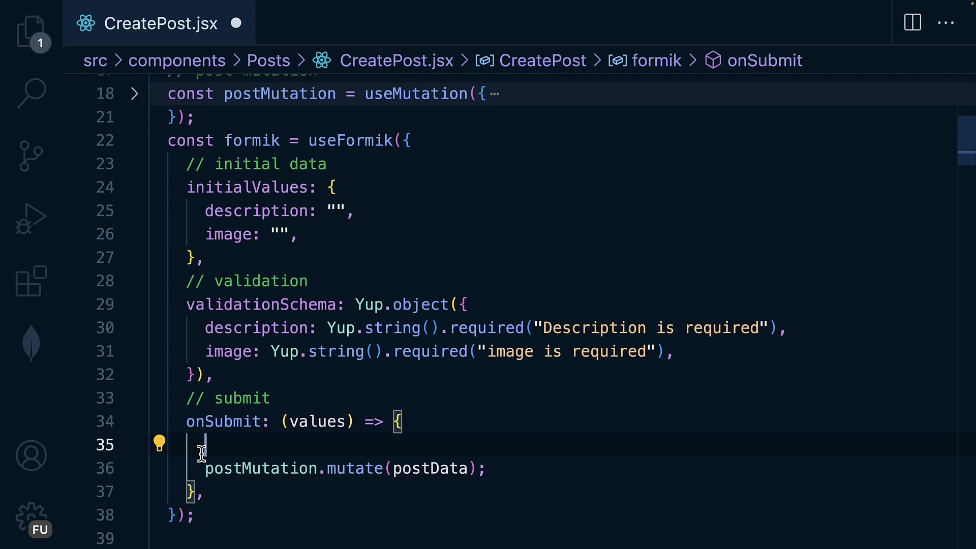
text(//form data)
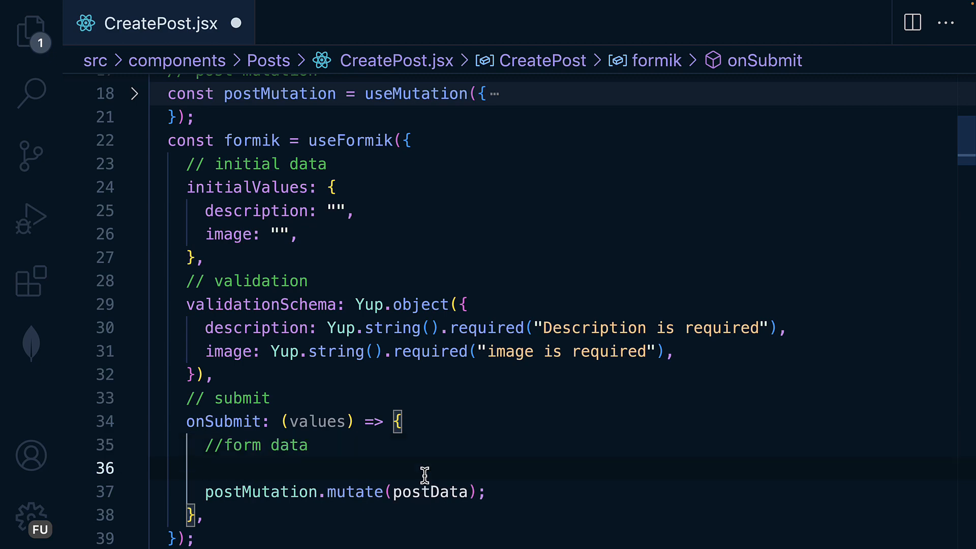
text(const formData =)
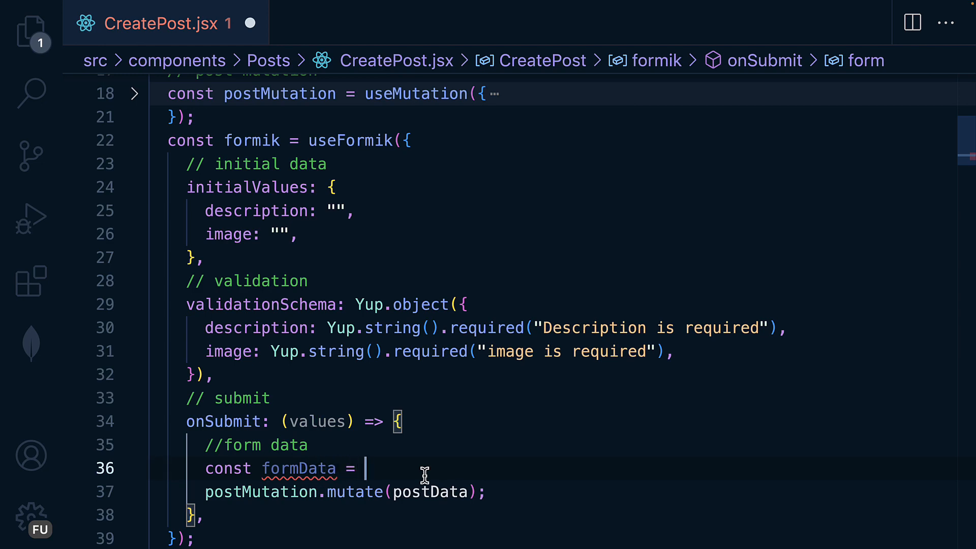
text(new f)
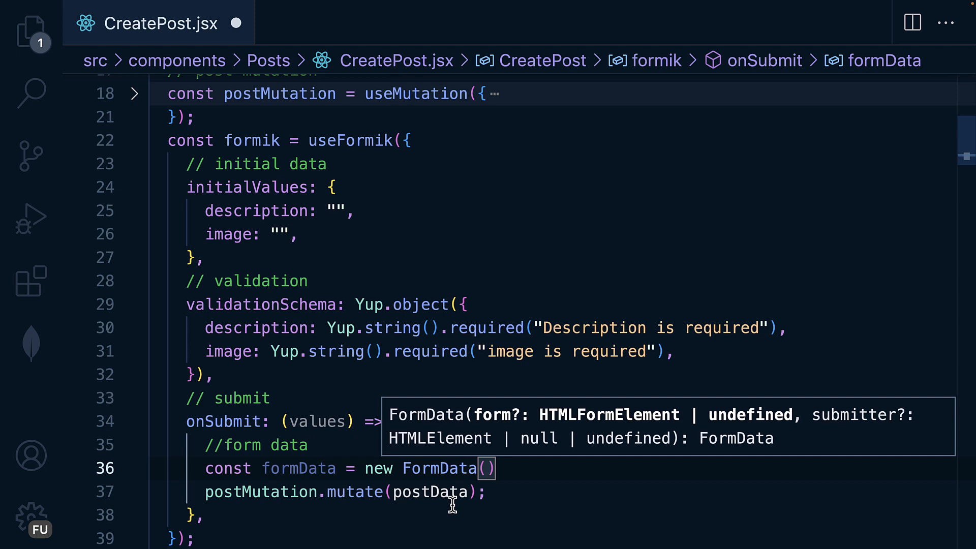
mouse_move(515, 467)
text(;)
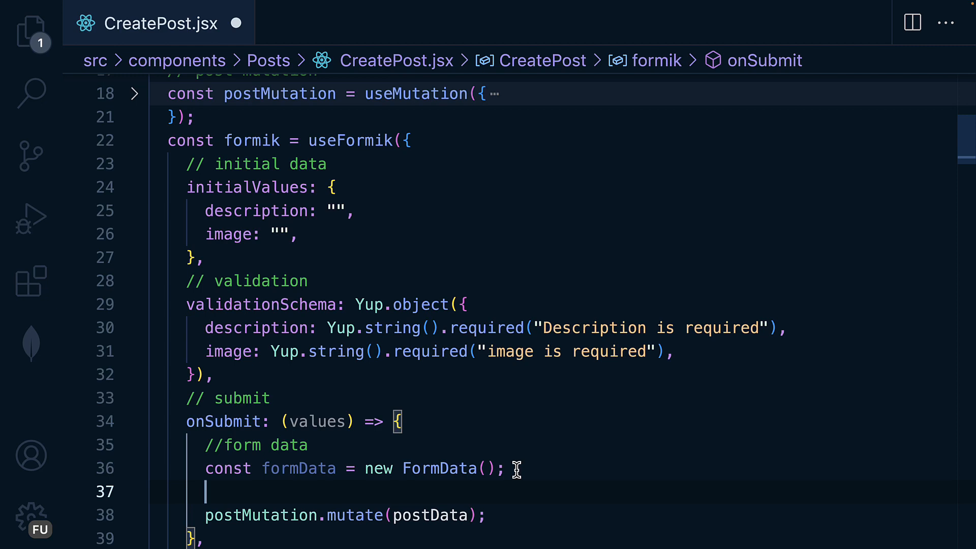
Add formData.append('description', description) in the onSubmit handler
text(formData.)
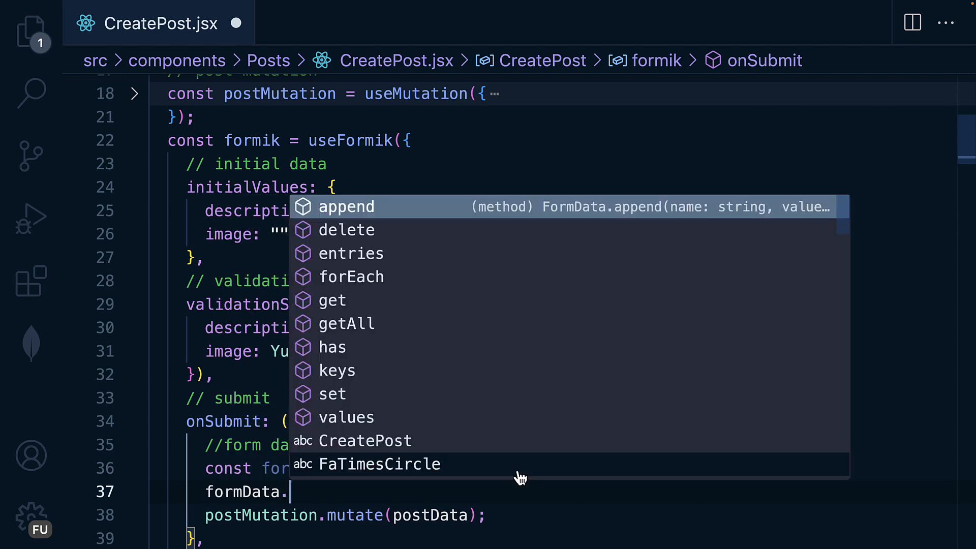
click(345, 207)
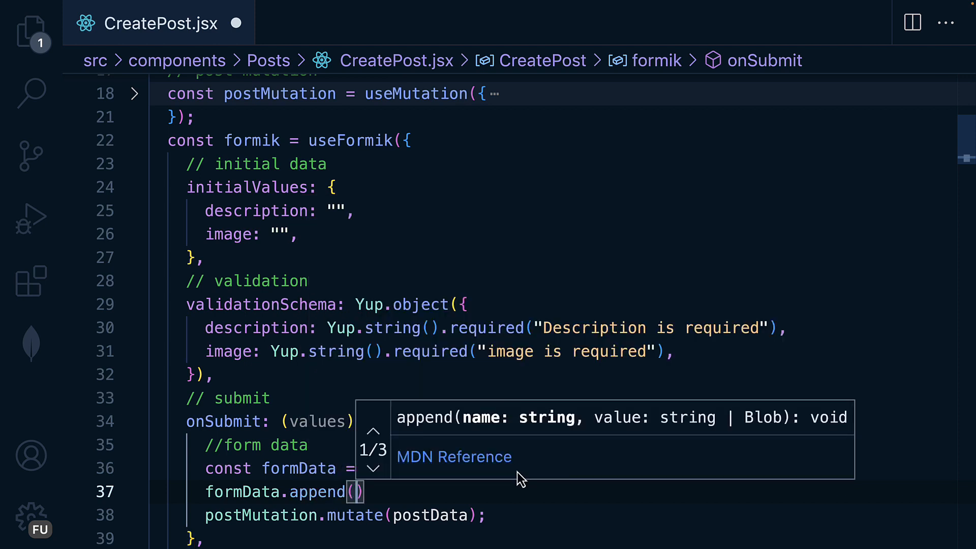
text('descri')
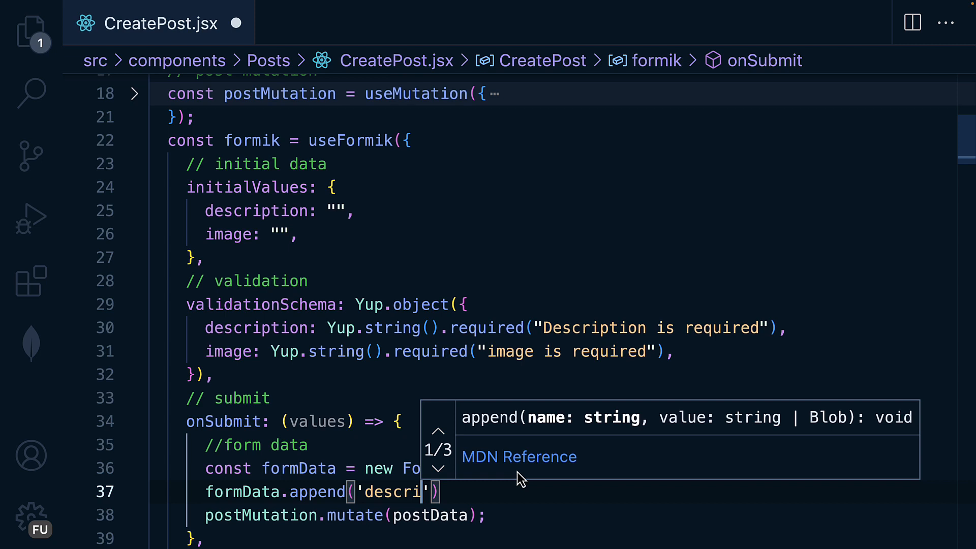
text(ption)
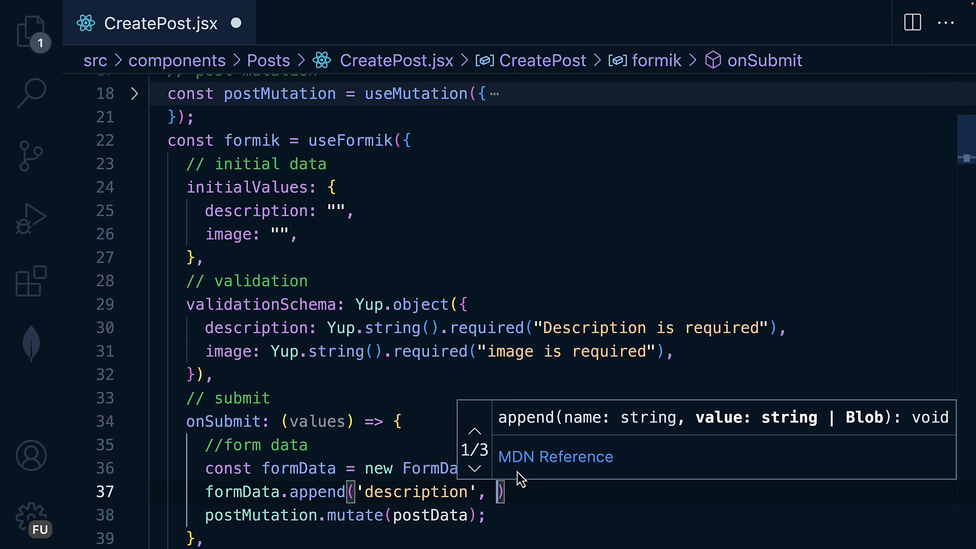
text(description)
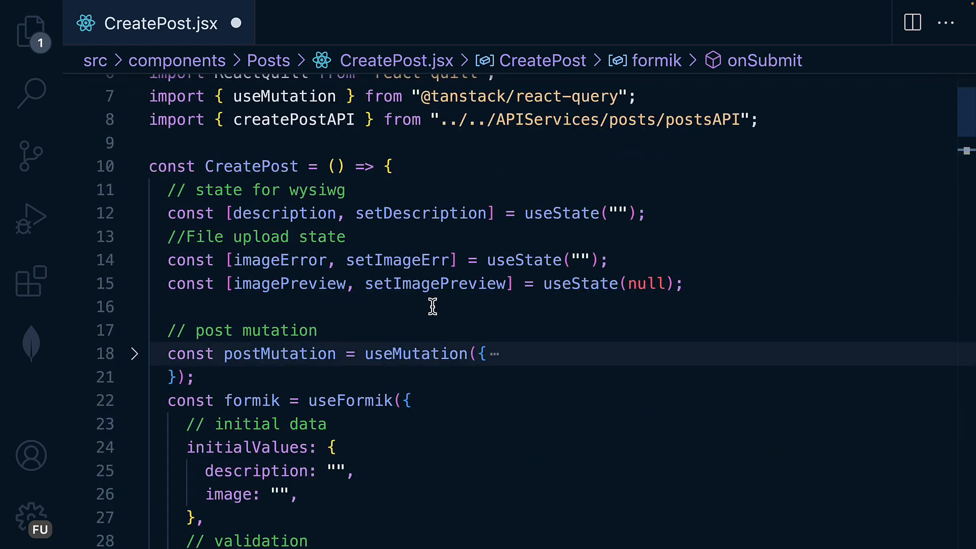
Add formData.append('image', values.image) and save CreatePost.jsx
scroll(down, 3)
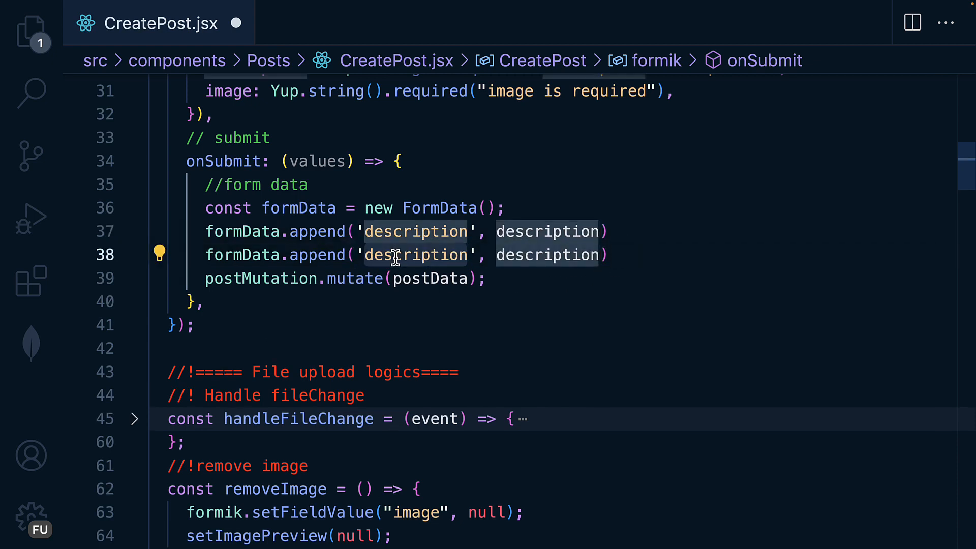
text(image)
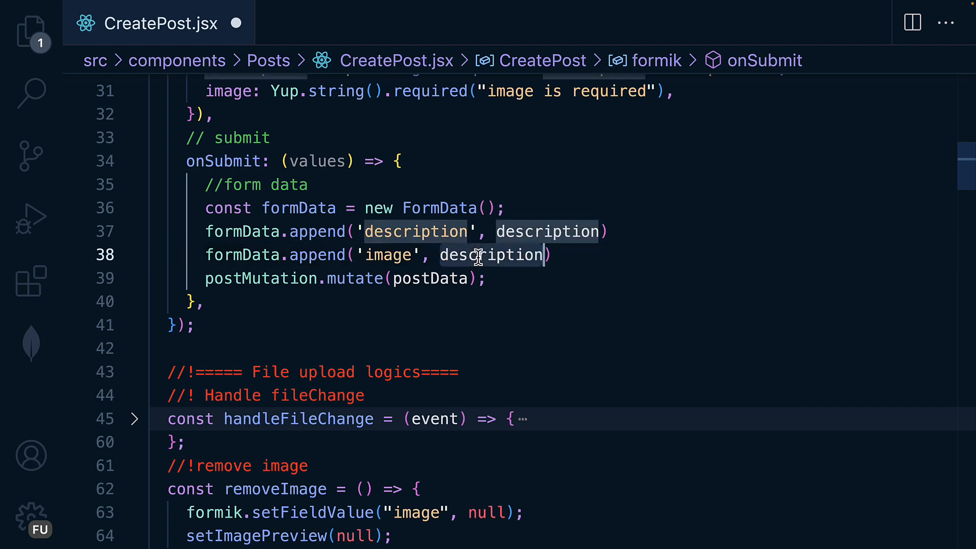
text(values.image)
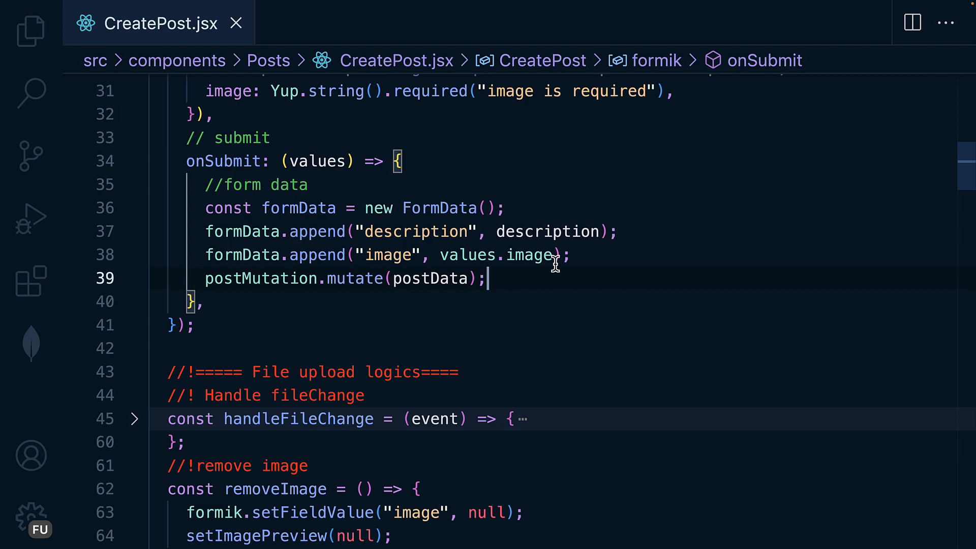
scroll(down, 3)
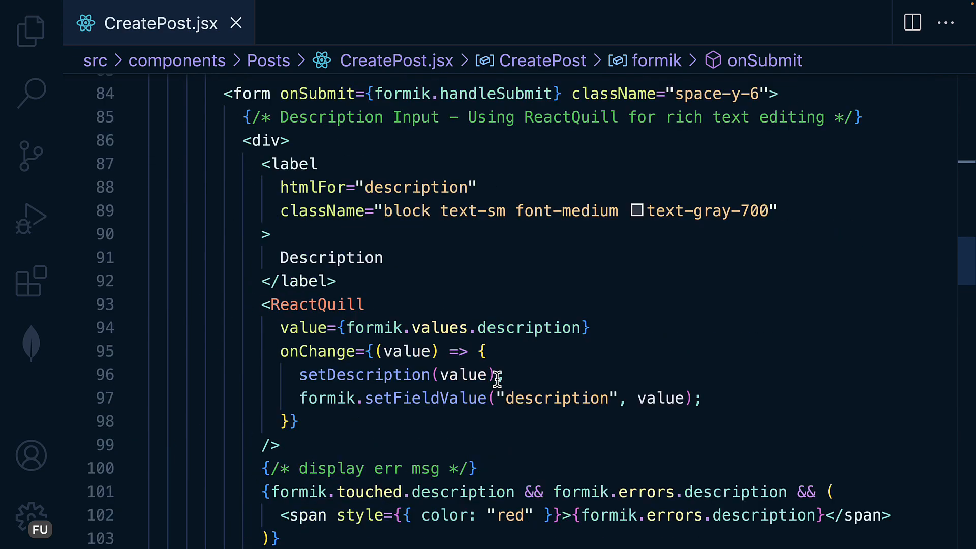
Review where the description state is set, then return to the submit handler
scroll(down, 3)
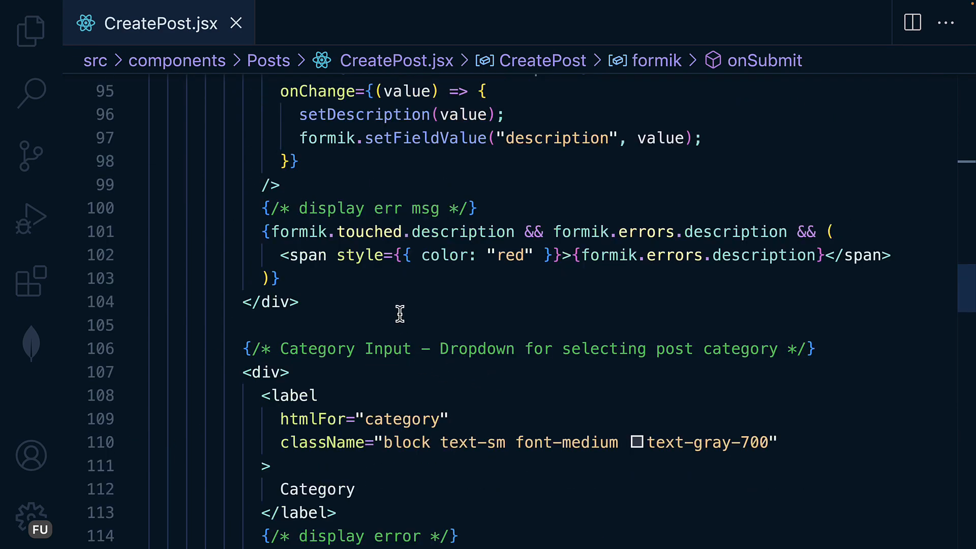
scroll(down, 3)
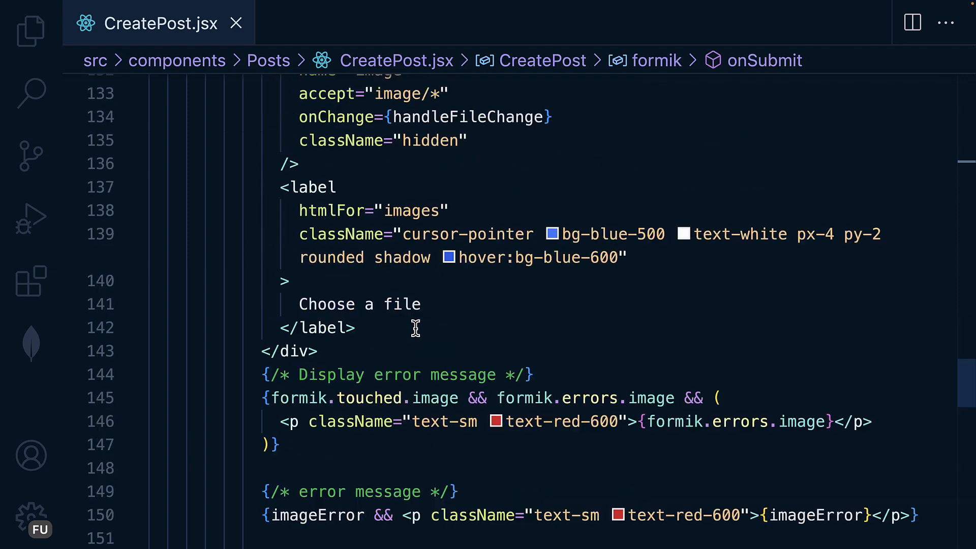
scroll(up, 3)
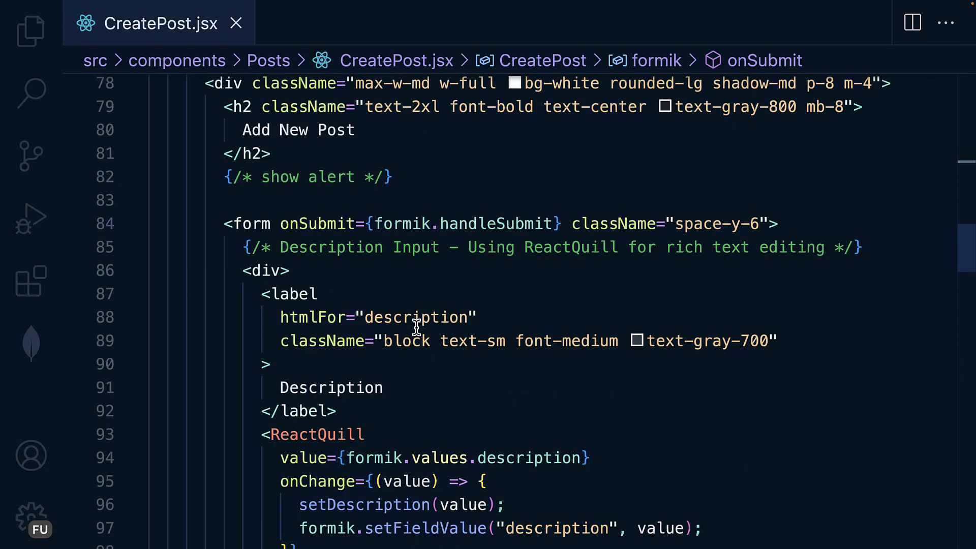
click(508, 244)
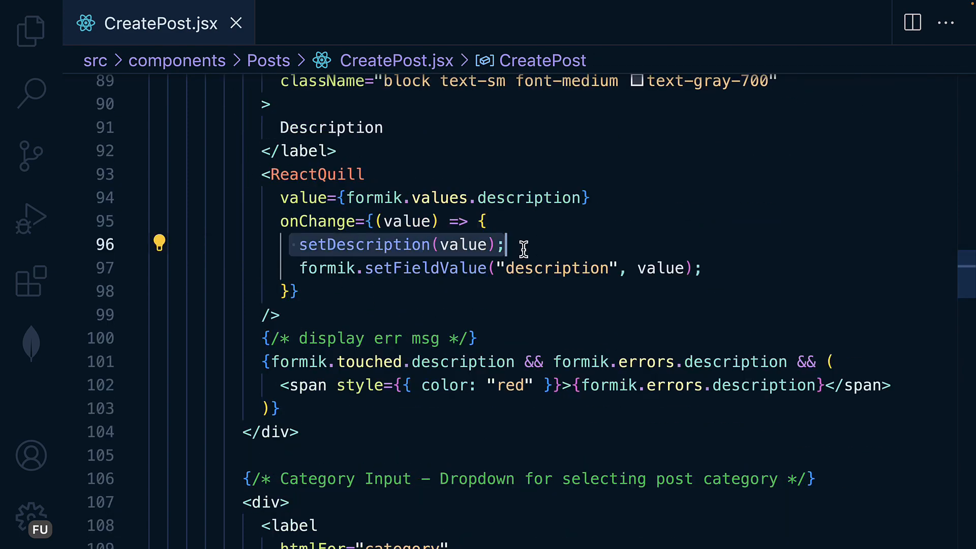
mouse_move(396, 253)
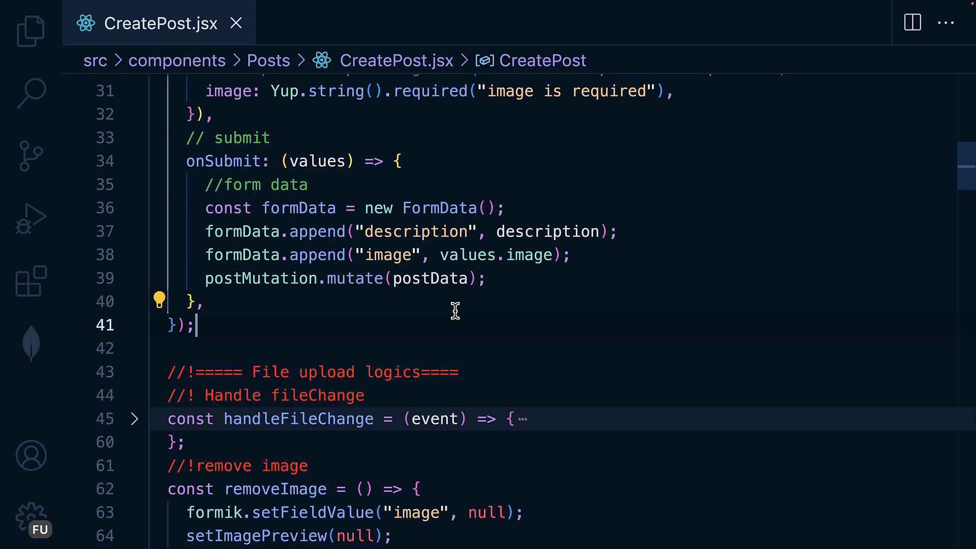
click(299, 208)
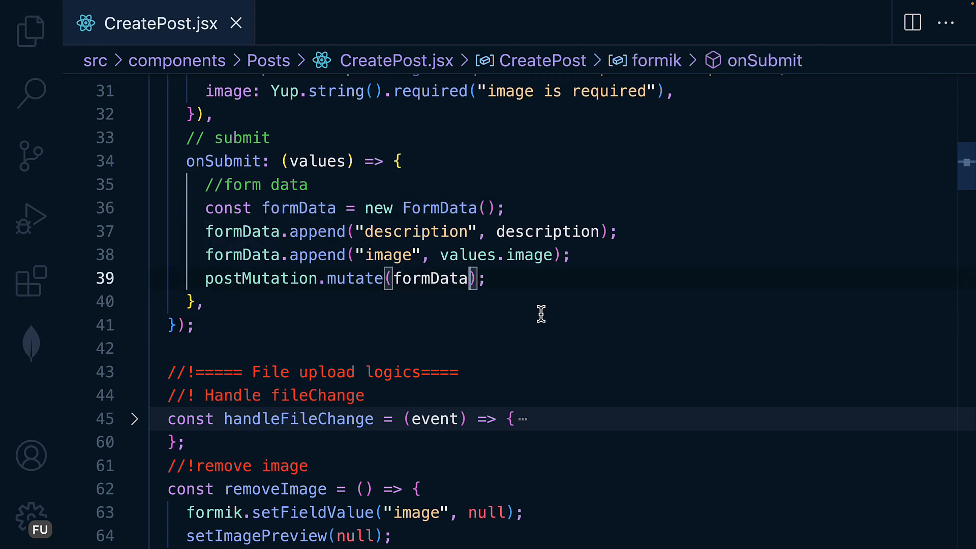
Scroll through the component to review postMutation and the formik setup above onSubmit
scroll(up, 3)
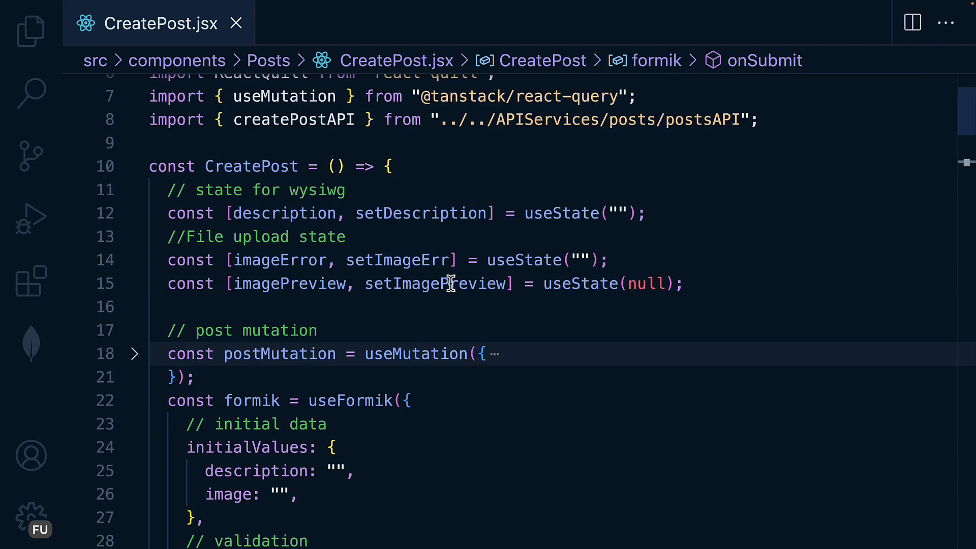
scroll(down, 3)
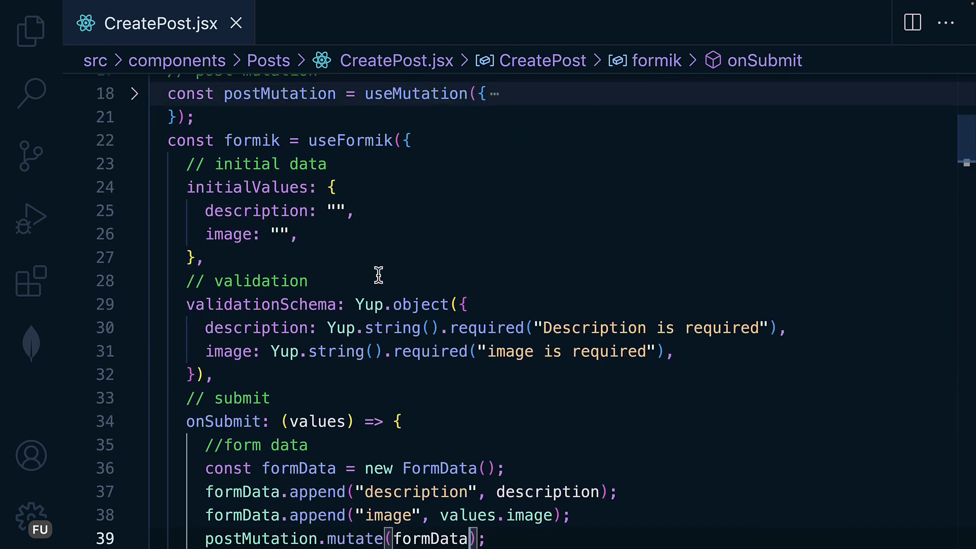
In postsAPI.js, change createPostAPI's axios.post body from { description } to postData
click(31, 28)
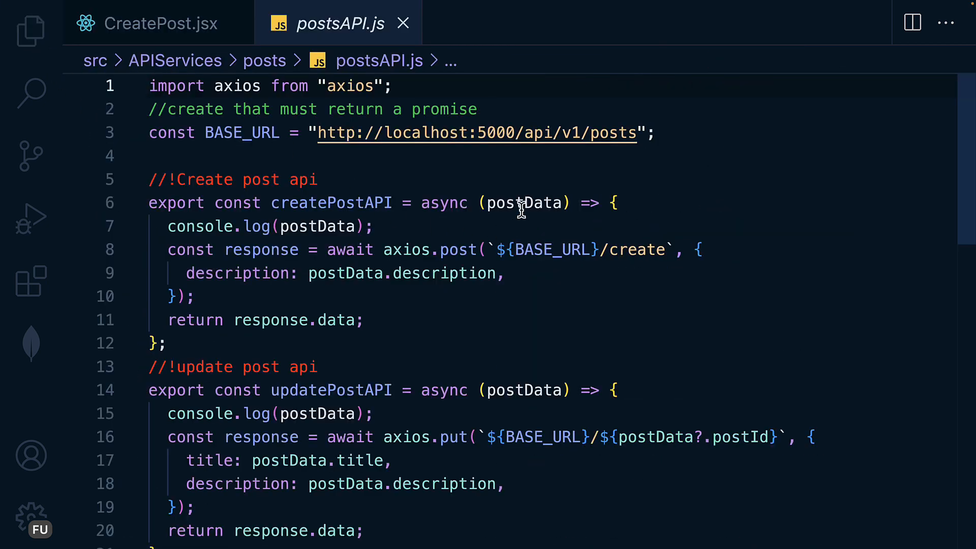
mouse_move(571, 250)
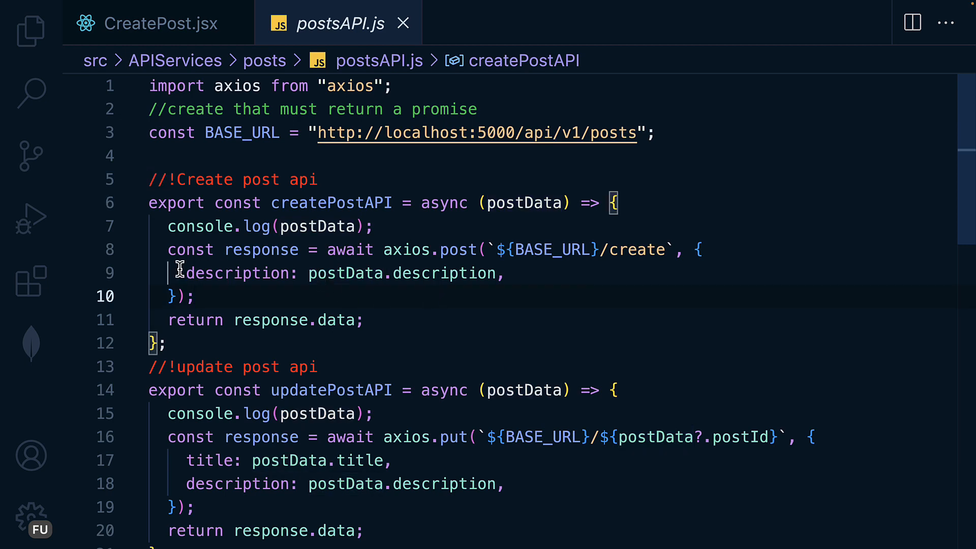
click(236, 272)
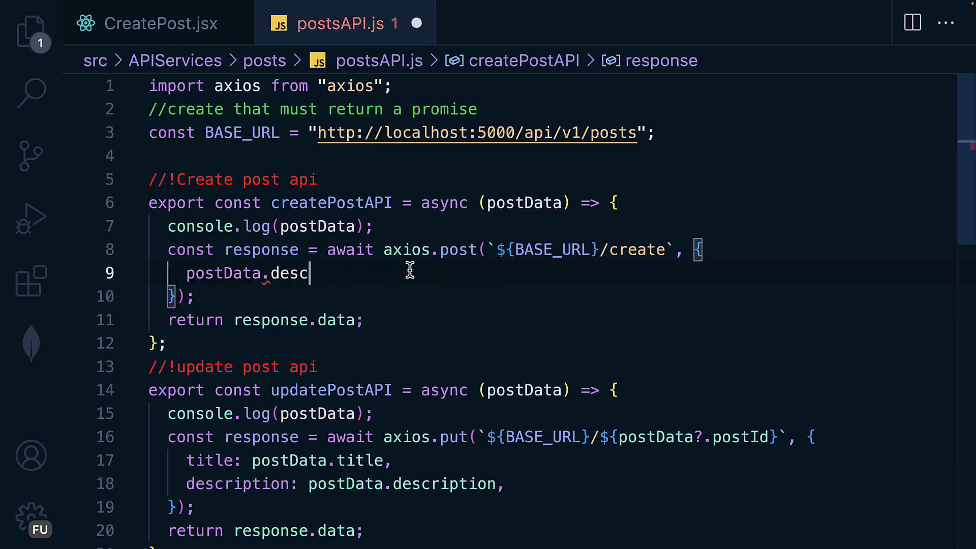
key(Backspace)
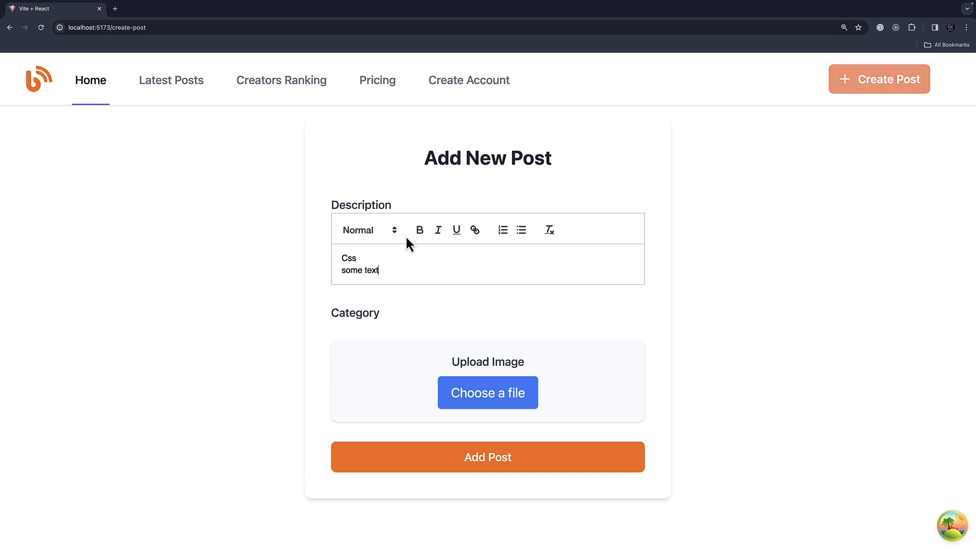
Style the 'Css' description text as Heading 1 in the Add New Post form
click(370, 229)
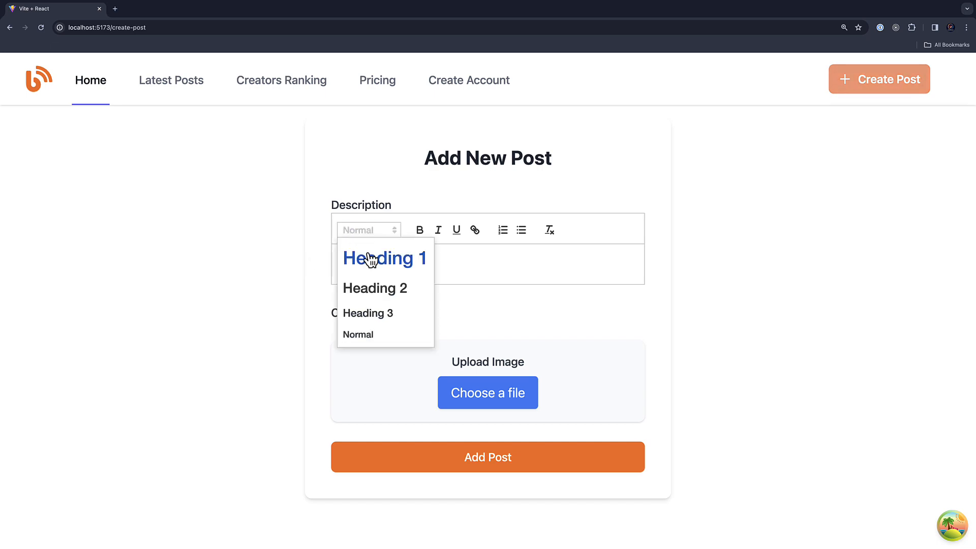
click(488, 392)
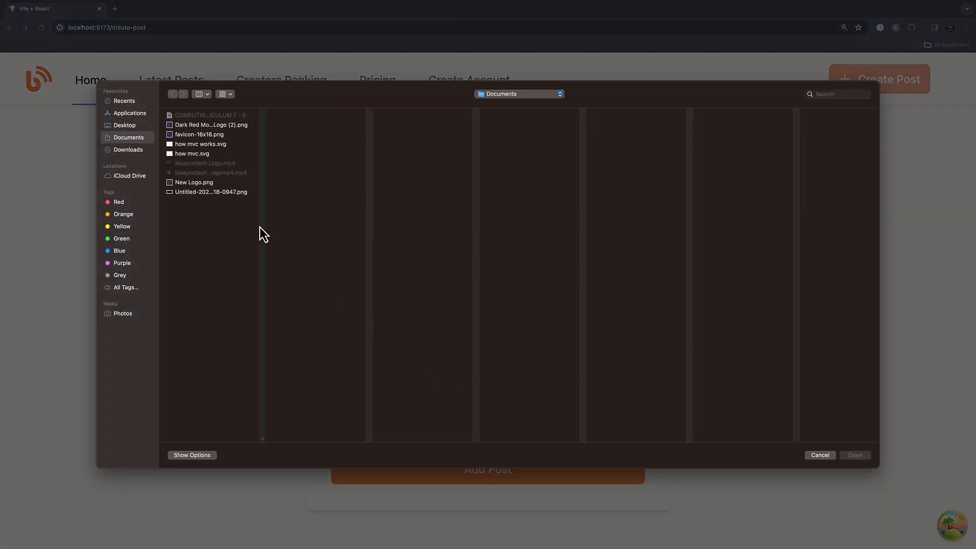
mouse_move(201, 158)
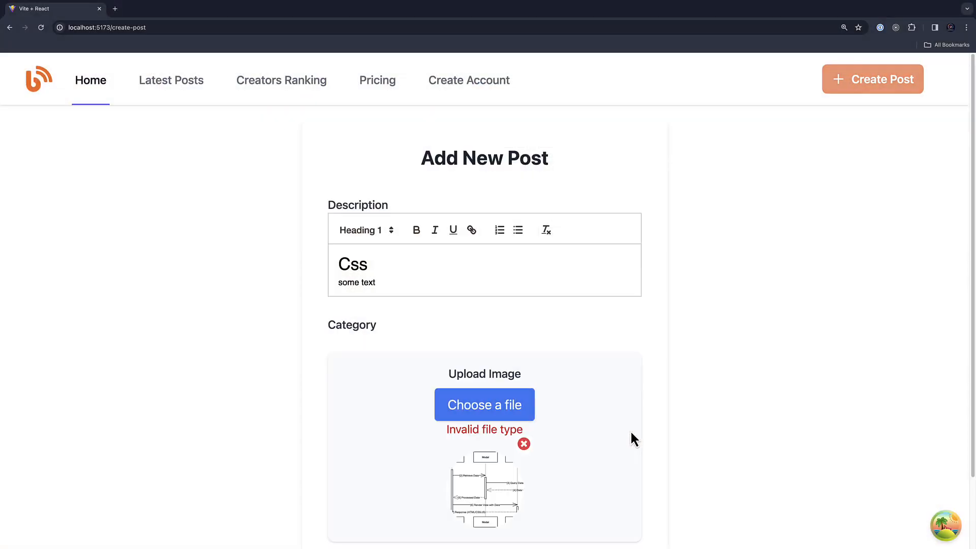
mouse_move(448, 435)
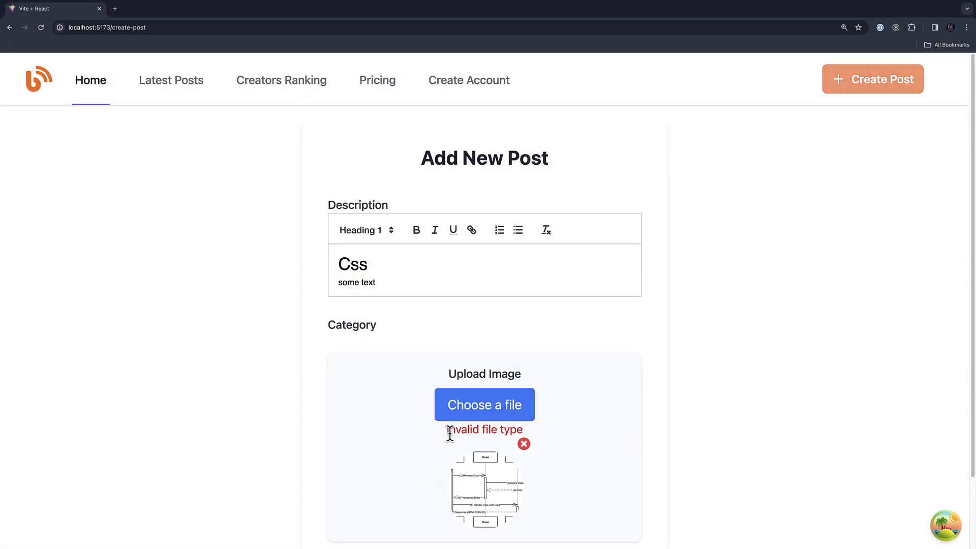
scroll(down, 3)
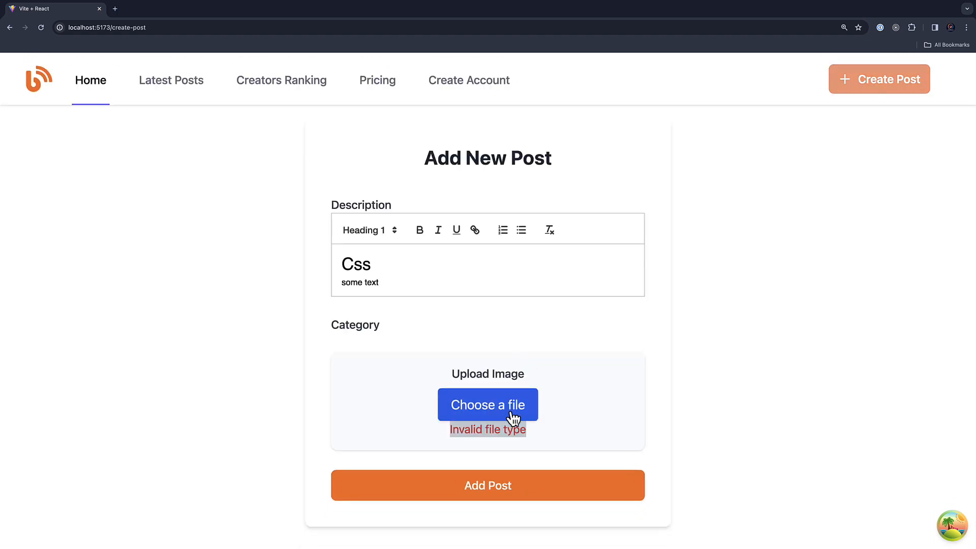
Choose New Logo.png as the post image, reload the page, and pick New Logo.png again
click(488, 404)
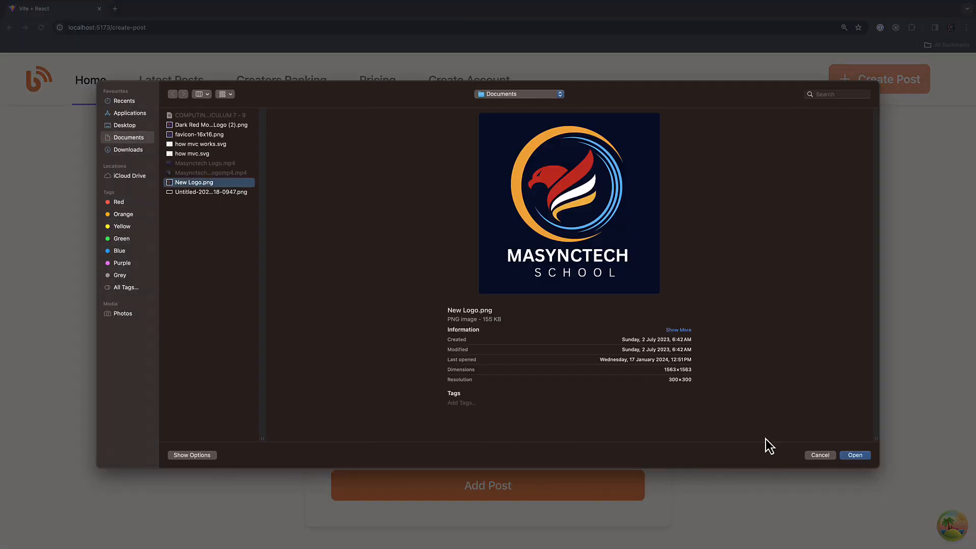
click(855, 455)
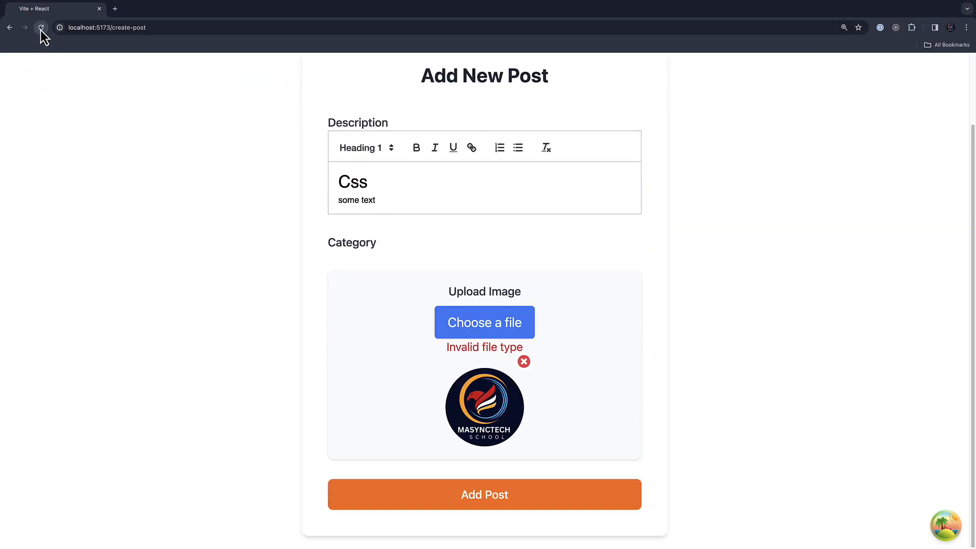
click(484, 322)
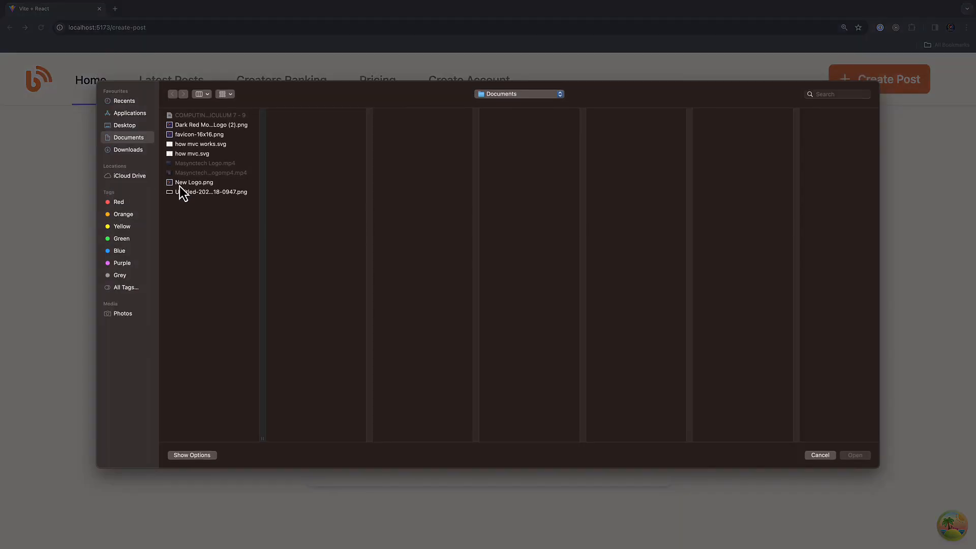
double_click(193, 182)
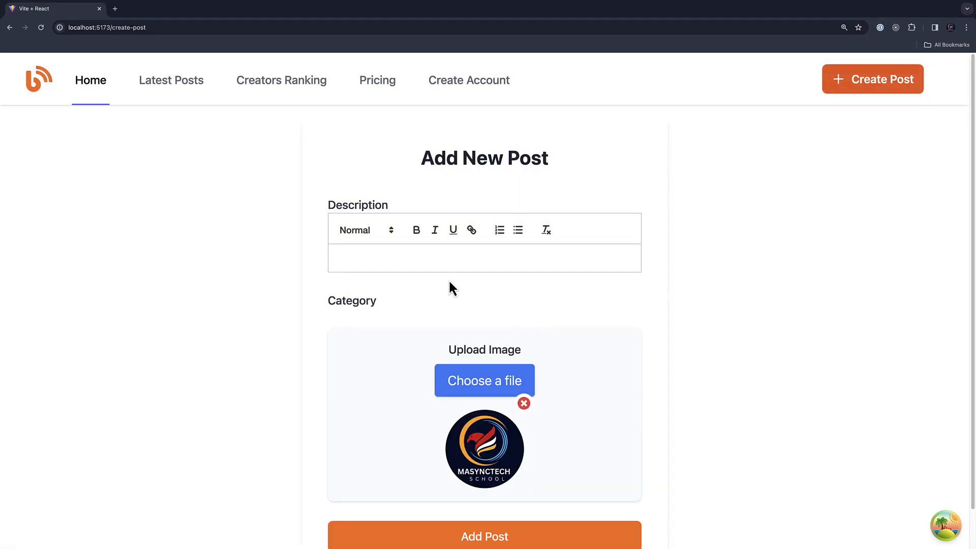
text(console.log(description);)
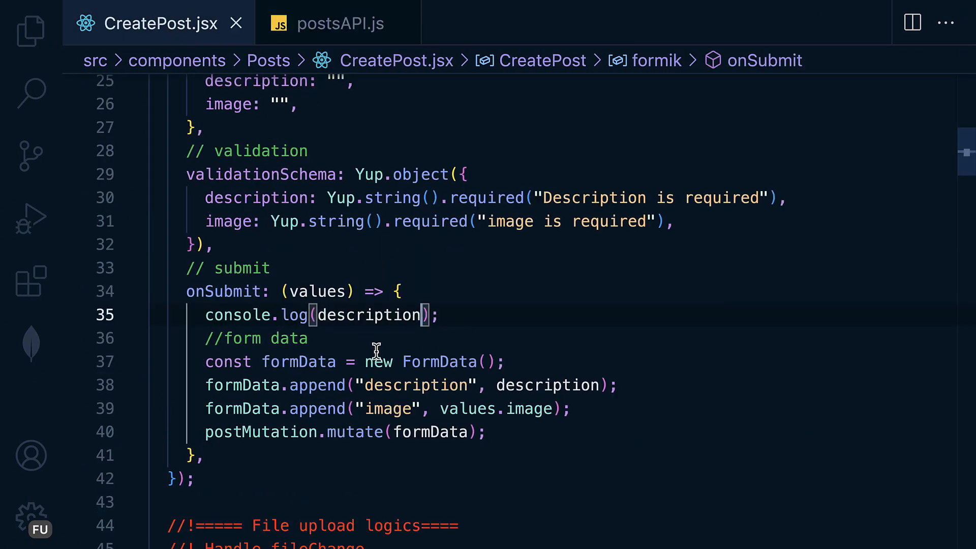
Add console.log(description) as the first line of onSubmit
click(339, 24)
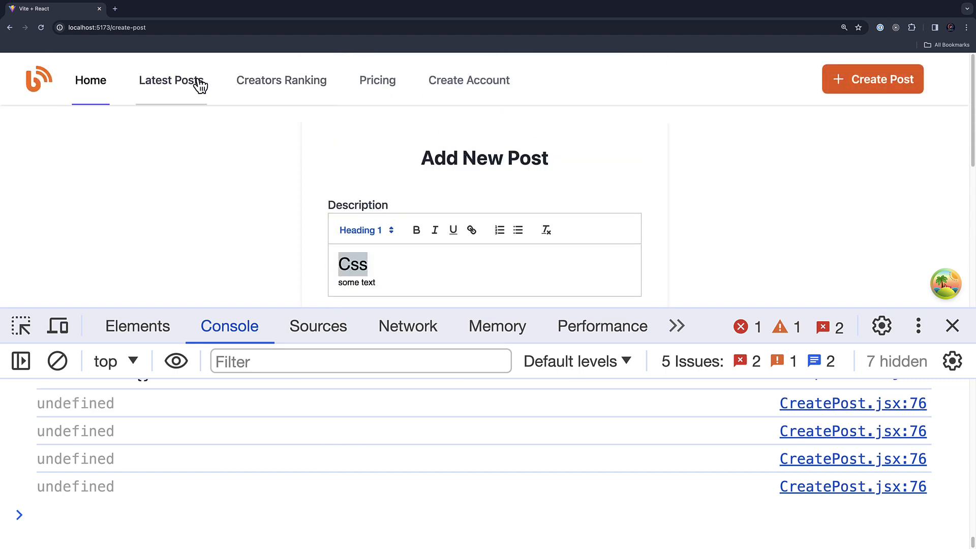
Go to Latest Posts and open the new Css post's detail page
click(171, 80)
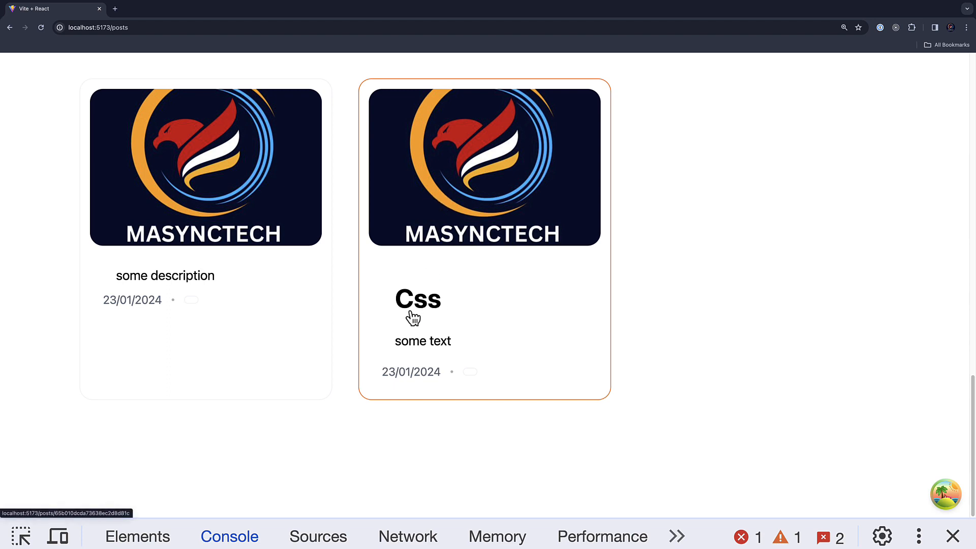
click(413, 306)
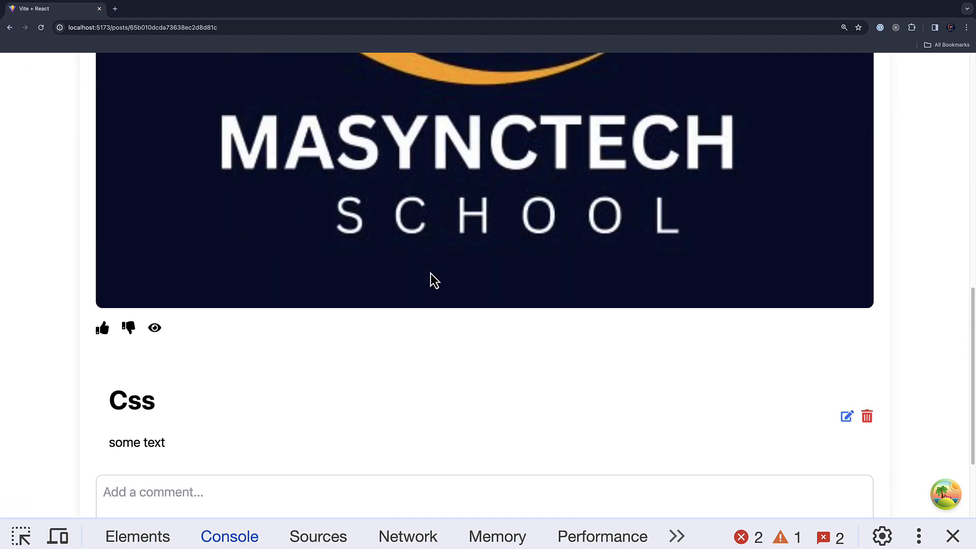